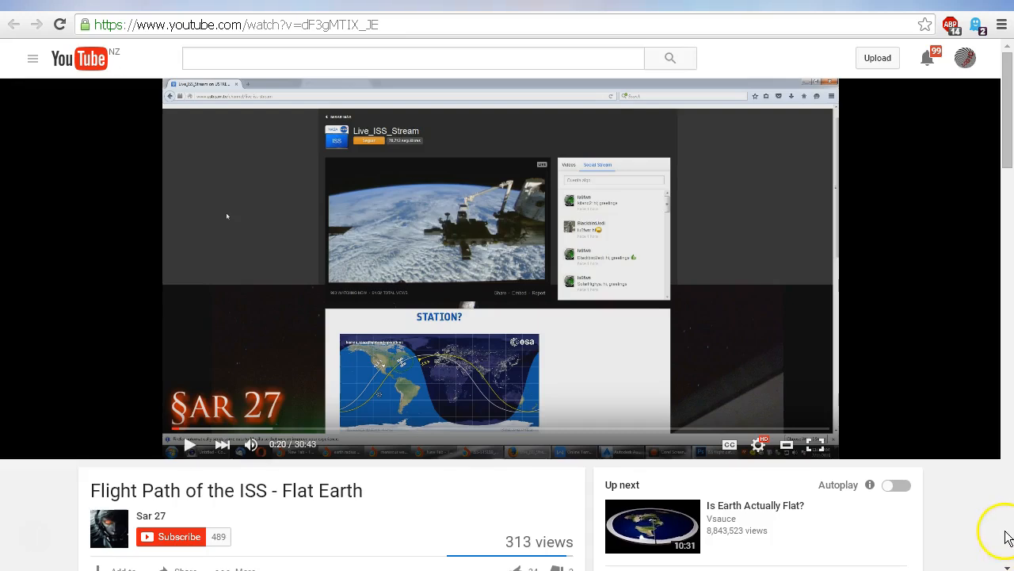
pyautogui.moveTo(1000, 529)
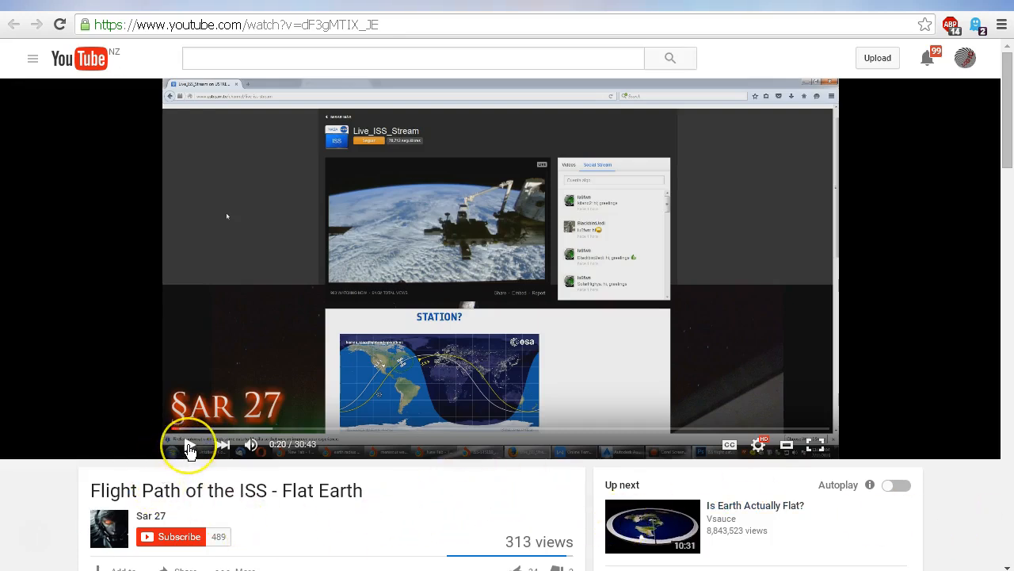
# Step: Start the 'Flight Path of the ISS - Flat Earth' video and let it run to about 1:12
pyautogui.click(191, 444)
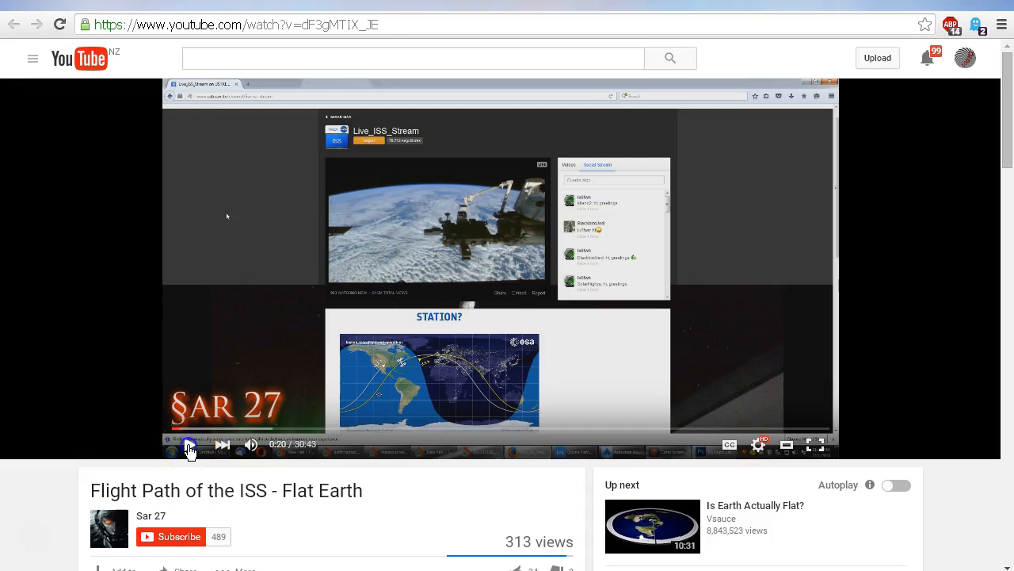
pyautogui.click(189, 444)
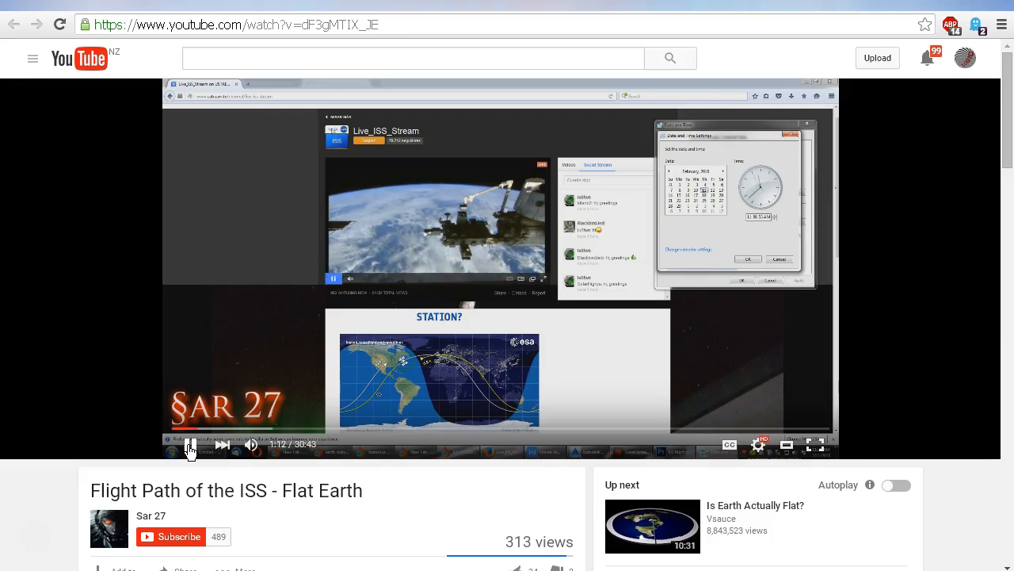
# Step: Pause the video briefly, then resume it past the date change to about 2:45
pyautogui.click(190, 443)
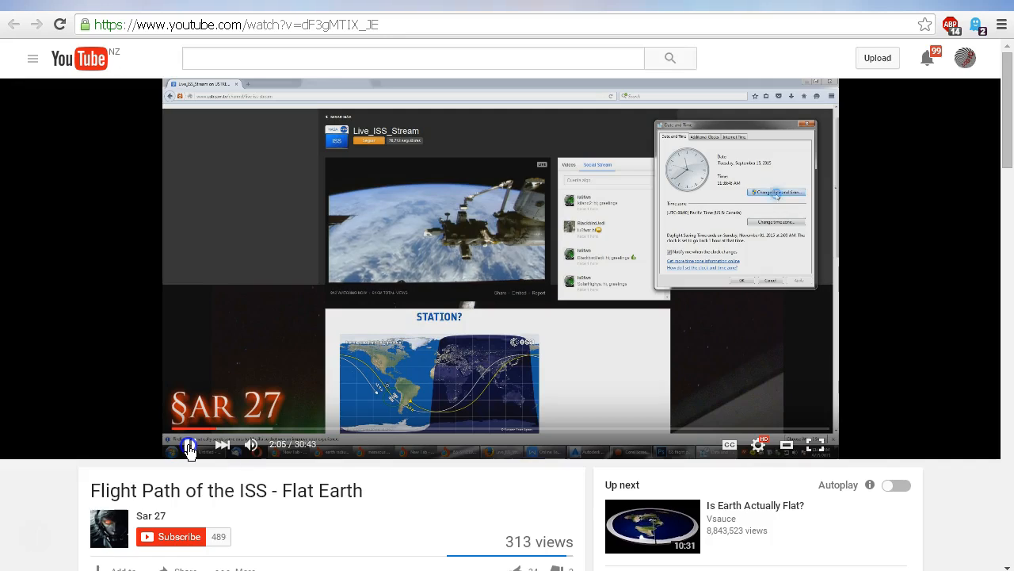
pyautogui.click(775, 193)
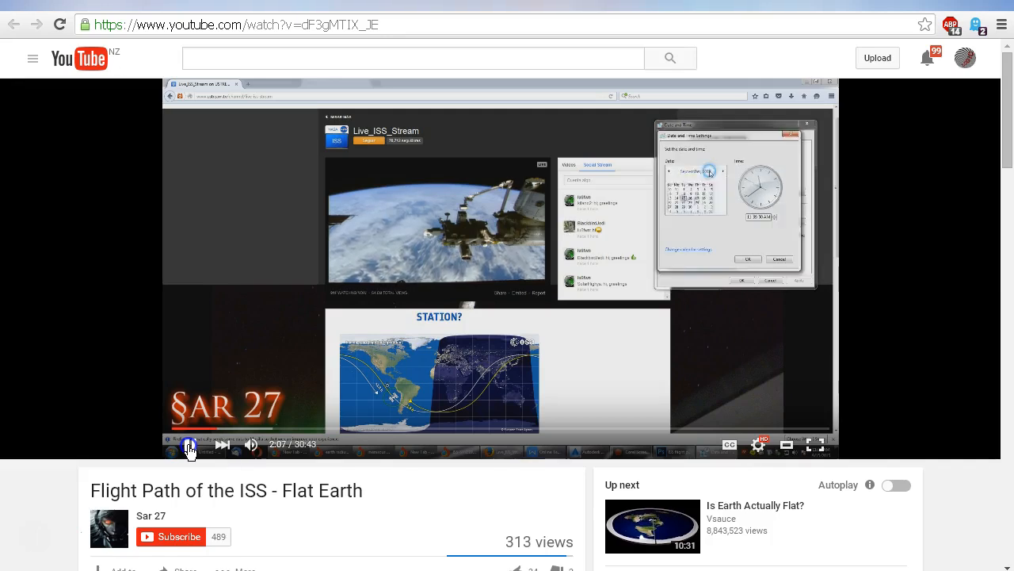
pyautogui.click(695, 172)
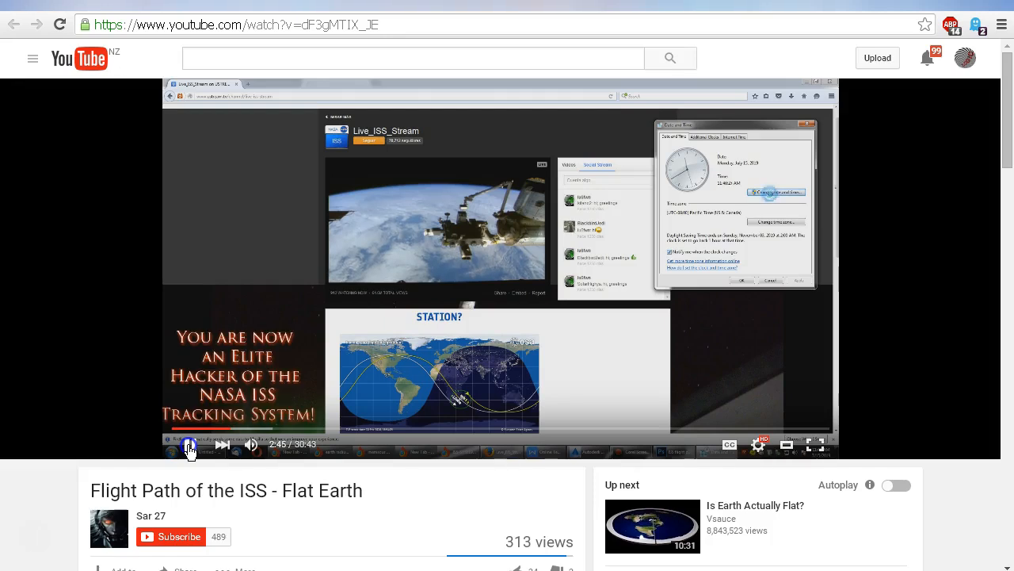
# Step: Pause the flat-earth video
pyautogui.click(775, 192)
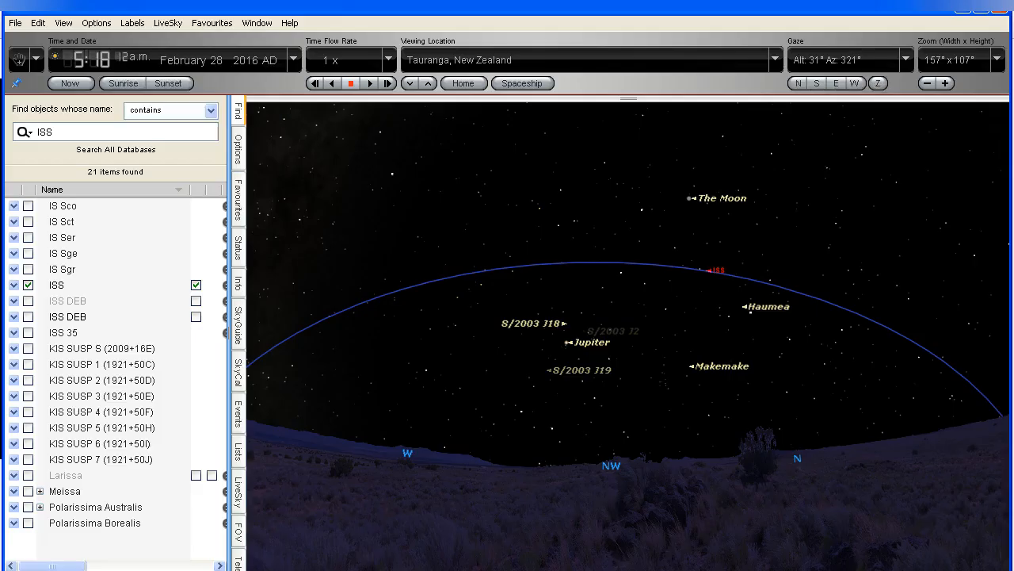
# Step: Select the ISS, stop time at 5:18 a.m., and open its context menu
pyautogui.click(704, 275)
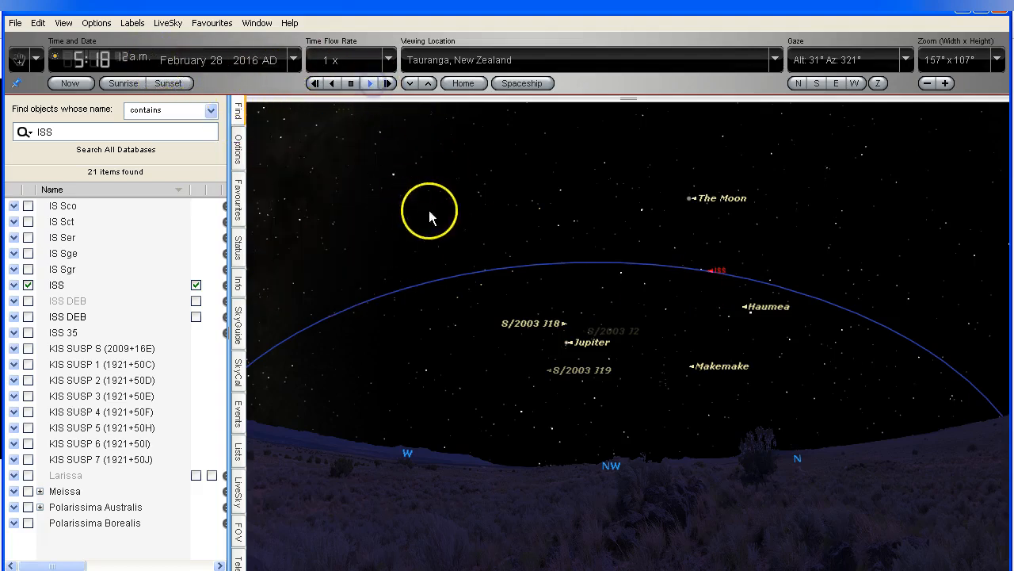
pyautogui.click(706, 294)
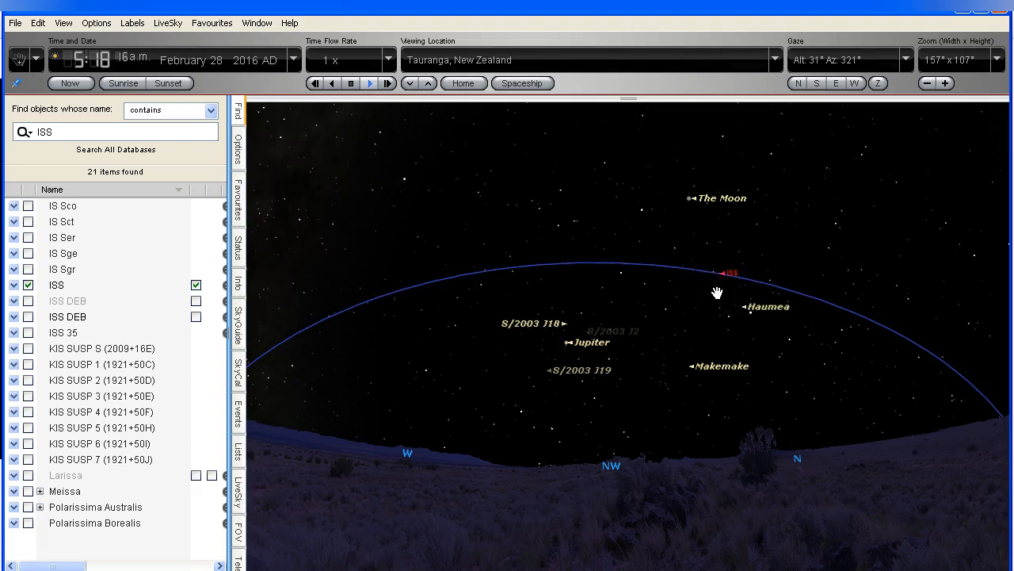
pyautogui.click(351, 82)
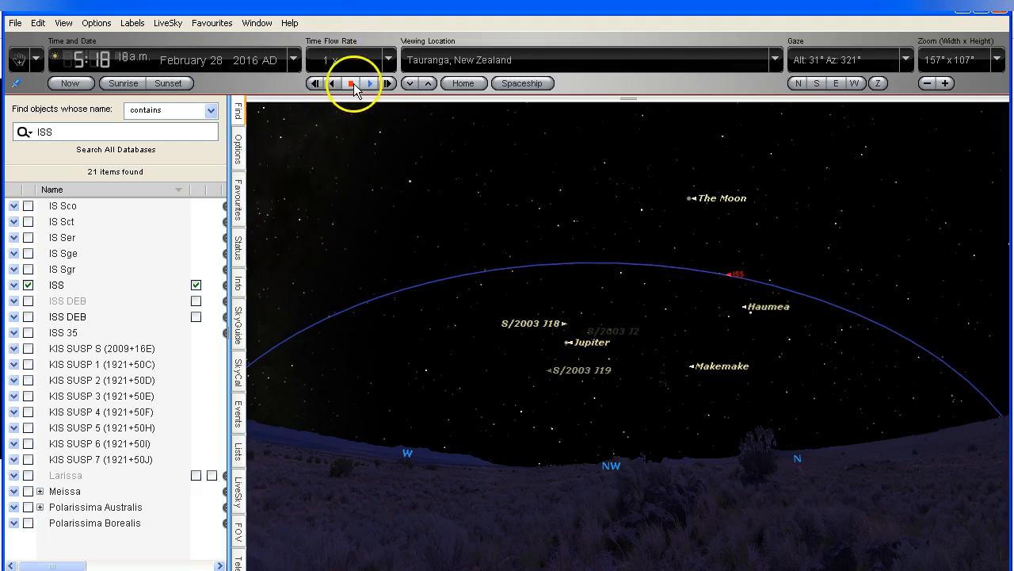
pyautogui.click(733, 275)
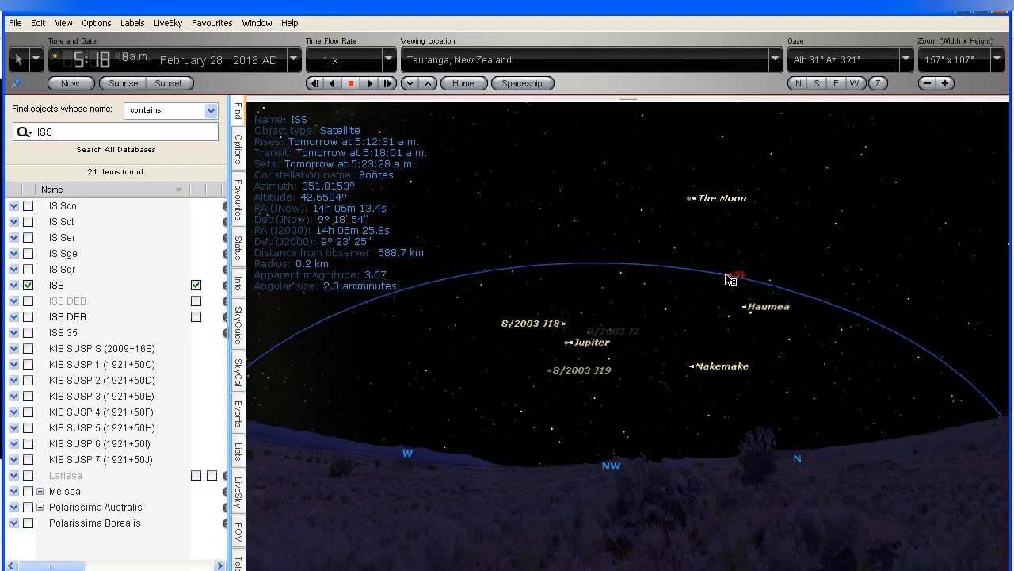
pyautogui.rightClick(729, 279)
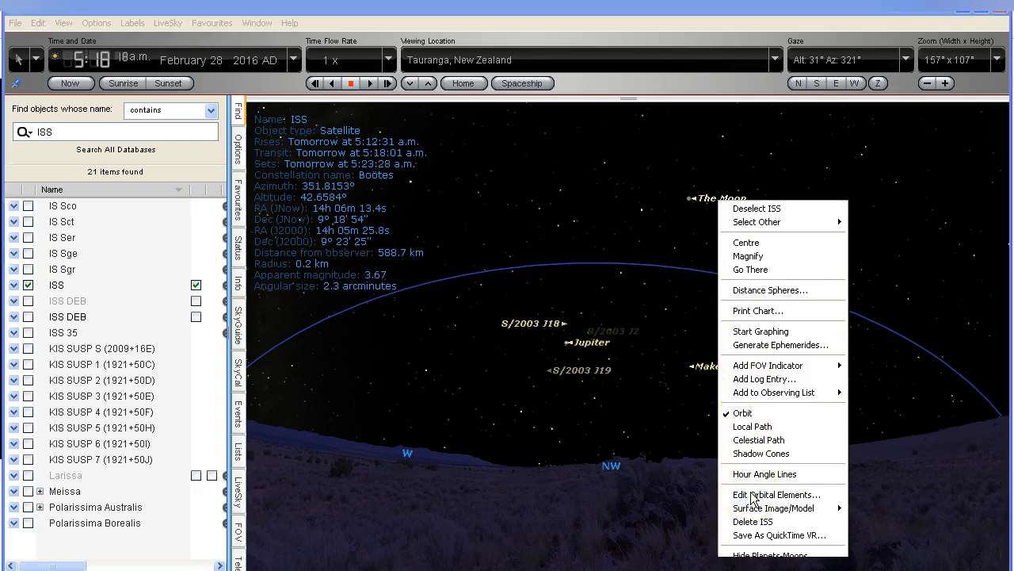
# Step: Open Edit Orbital Elements for the ISS and confirm the NASA Two Line style
pyautogui.click(777, 494)
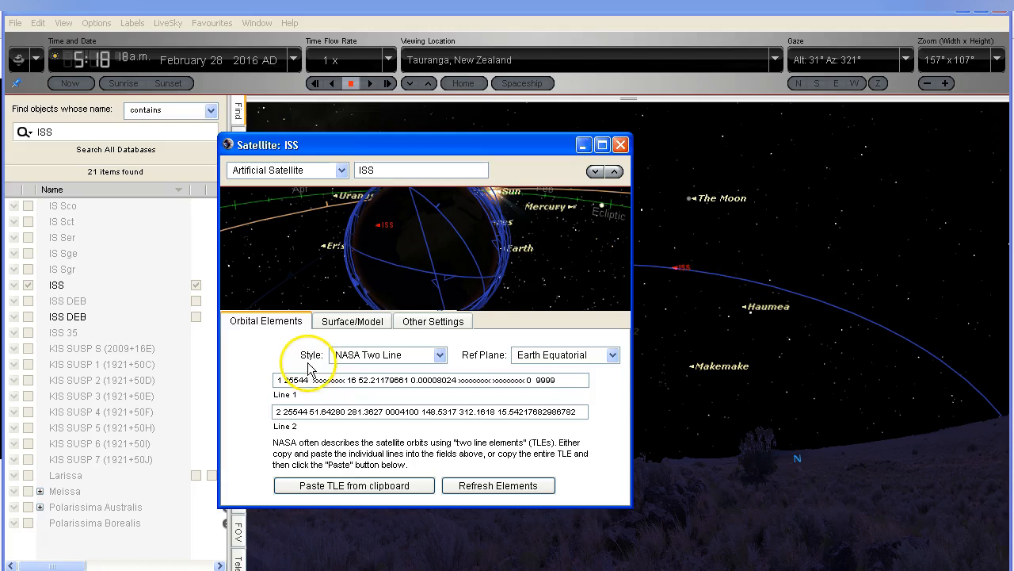
pyautogui.moveTo(388, 374)
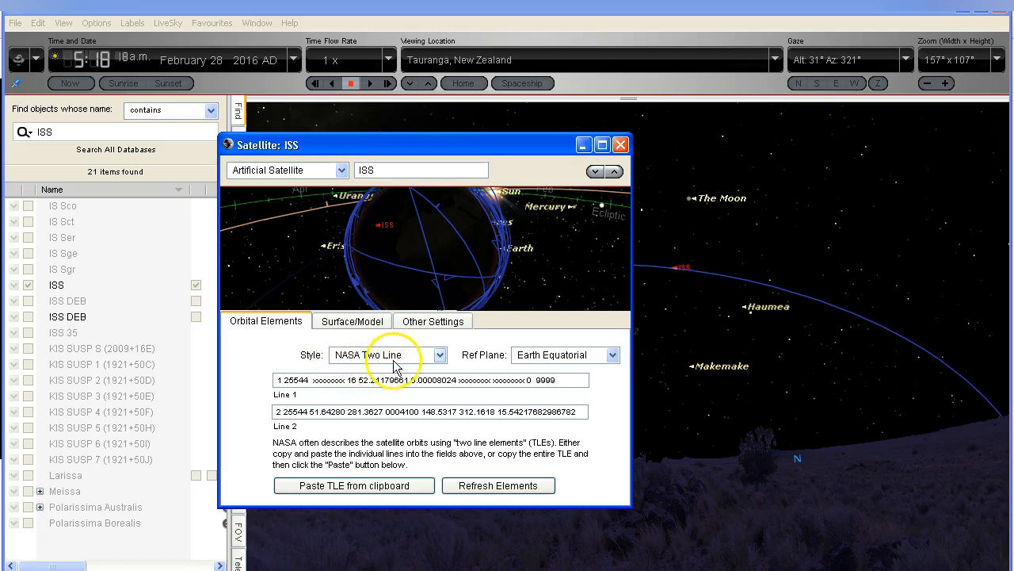
pyautogui.click(439, 355)
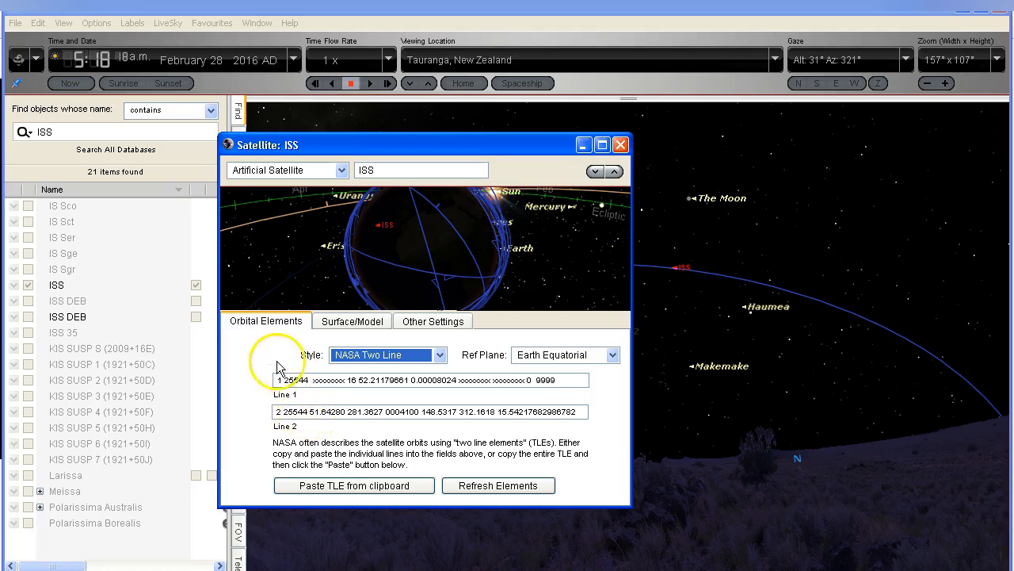
pyautogui.moveTo(289, 367)
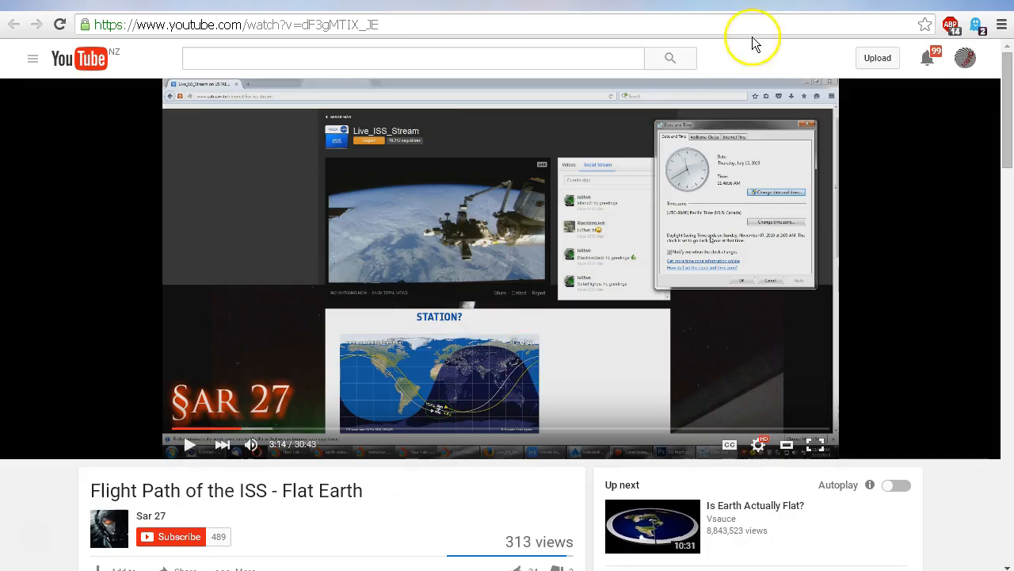
pyautogui.moveTo(854, 13)
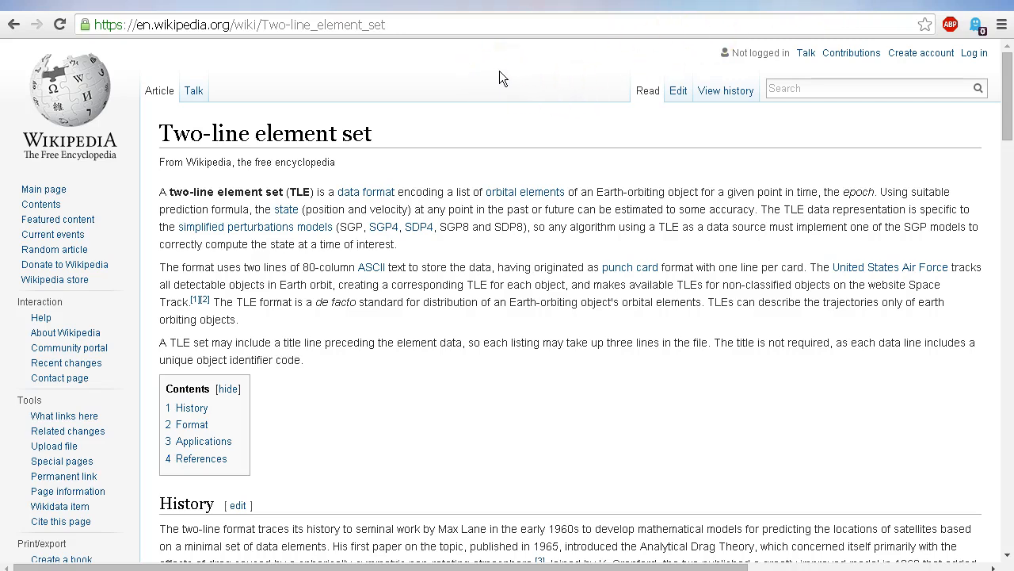
# Step: Scroll the Wikipedia TLE article to the Format section's ISS (ZARYA) example
pyautogui.scroll(-3)
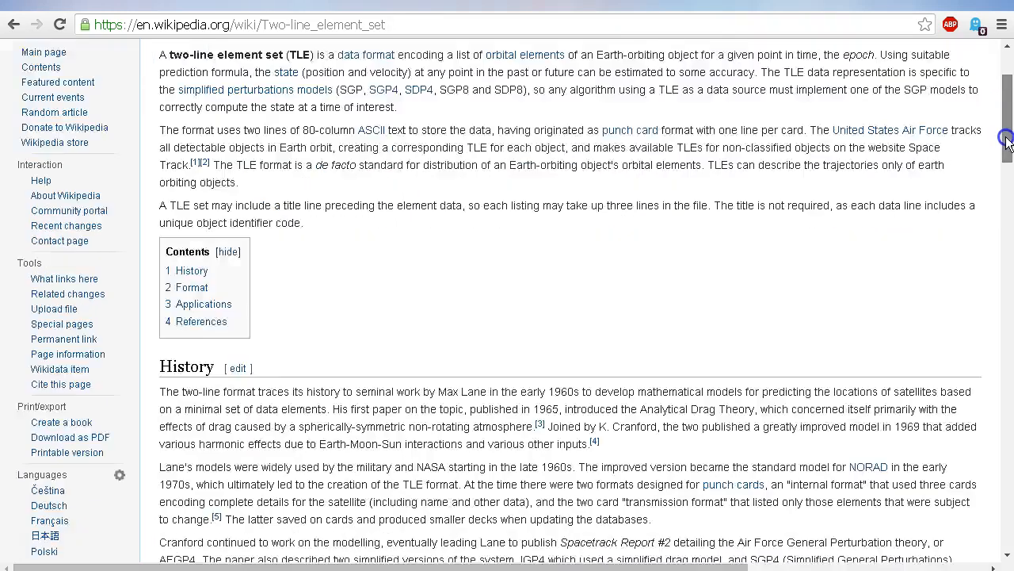
pyautogui.scroll(-3)
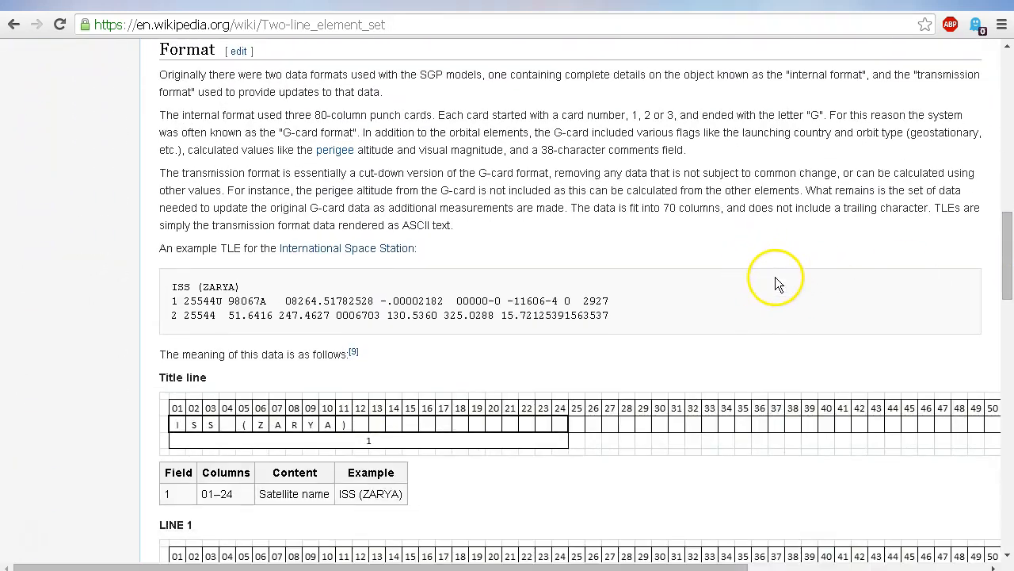
pyautogui.moveTo(773, 284)
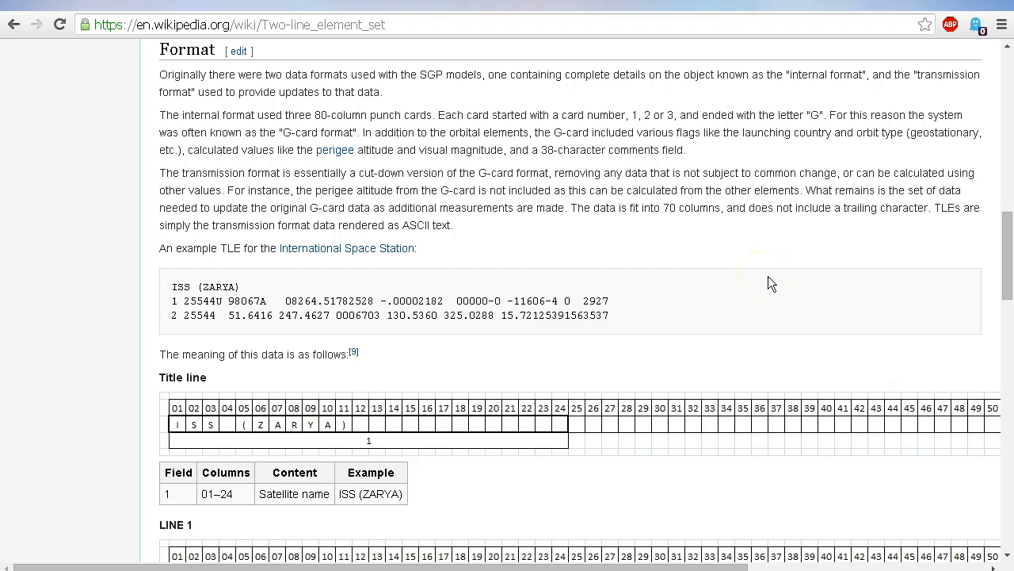
pyautogui.moveTo(776, 281)
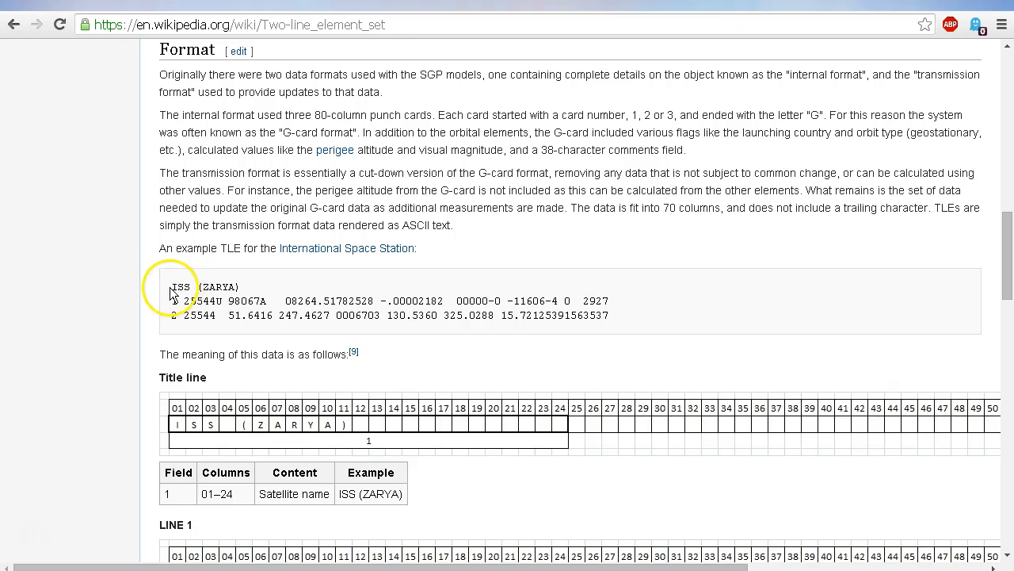
# Step: Select part of the example TLE and scroll to the Title line and LINE 1 tables
pyautogui.moveTo(172, 286); pyautogui.dragTo(305, 319)
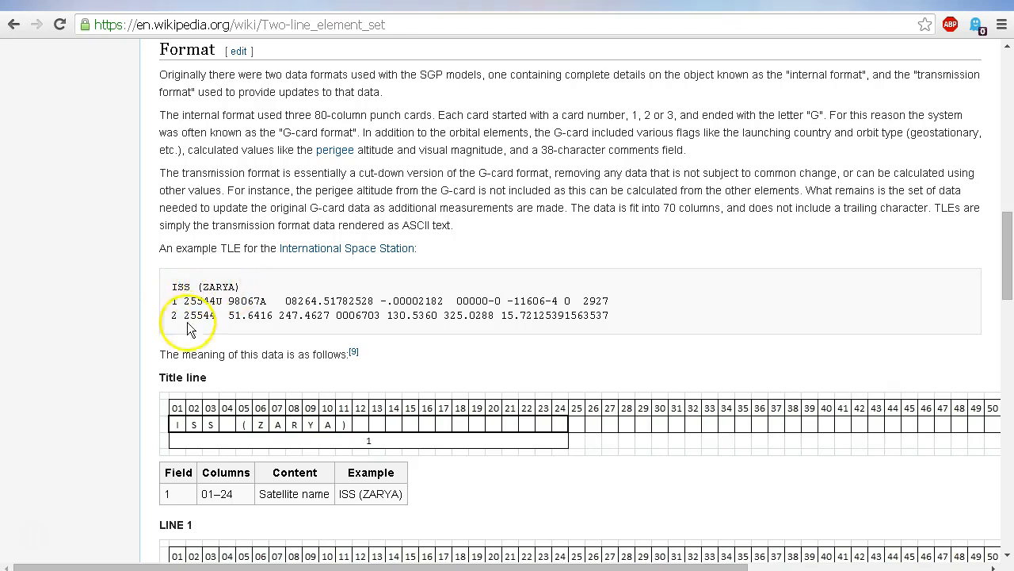
pyautogui.moveTo(201, 302)
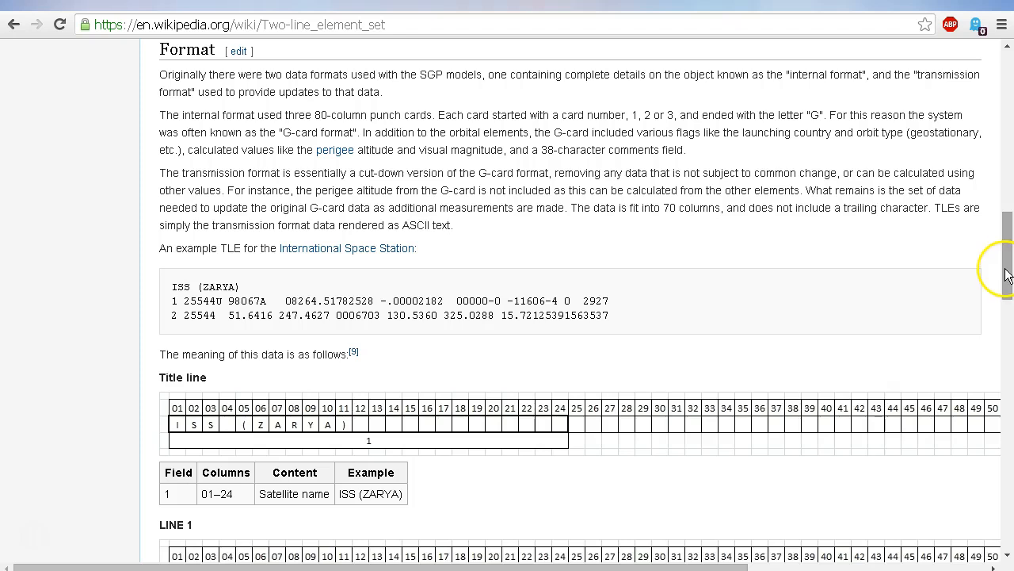
pyautogui.scroll(-3)
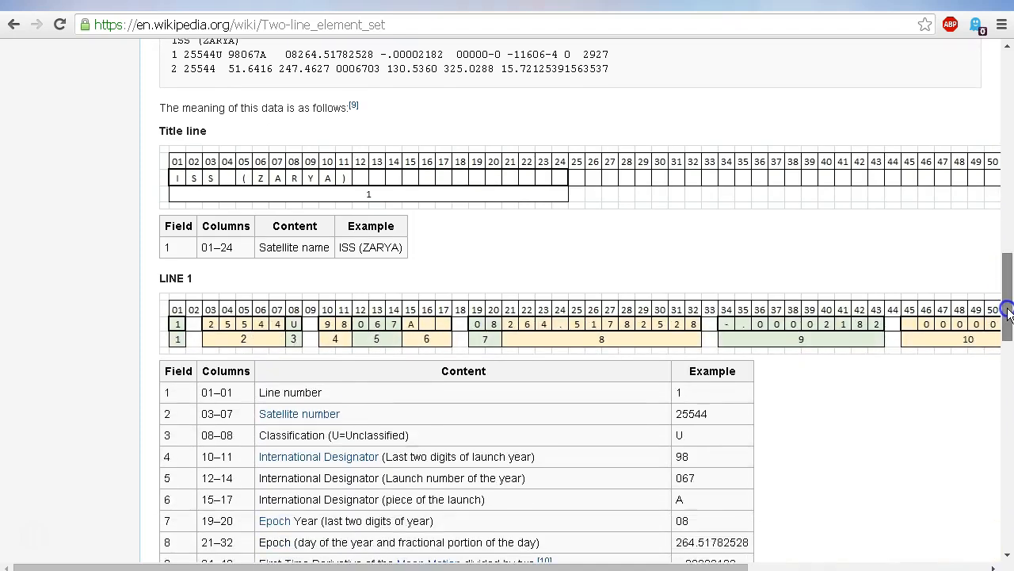
pyautogui.scroll(-3)
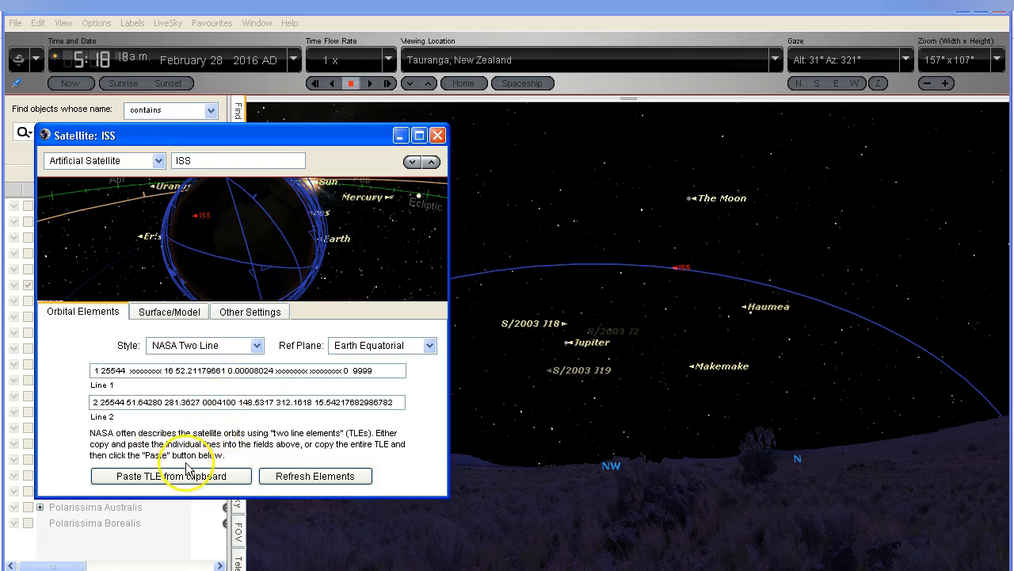
pyautogui.moveTo(382, 463)
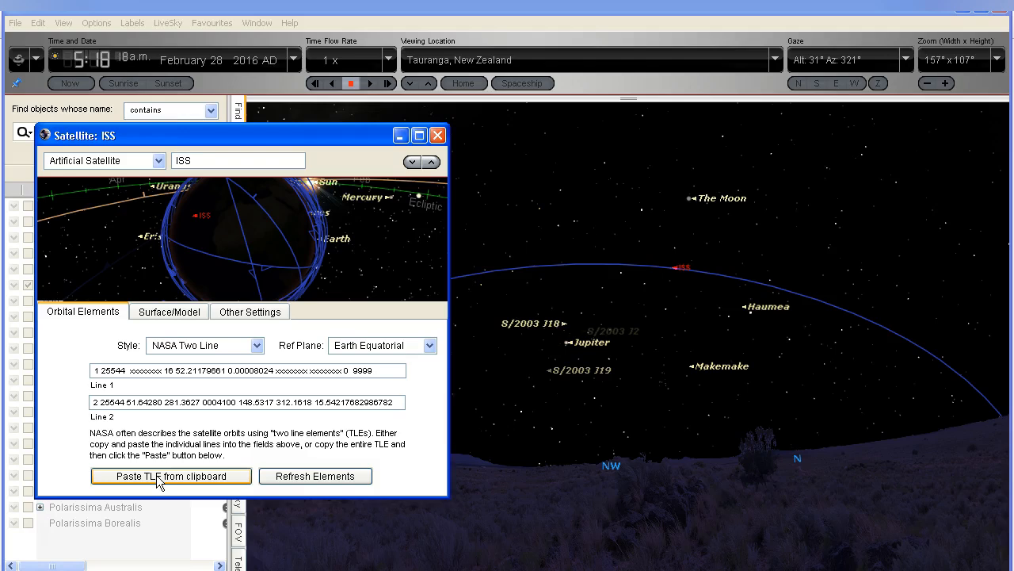
# Step: Paste the current NASA TLE from the clipboard into the ISS orbital elements
pyautogui.click(171, 476)
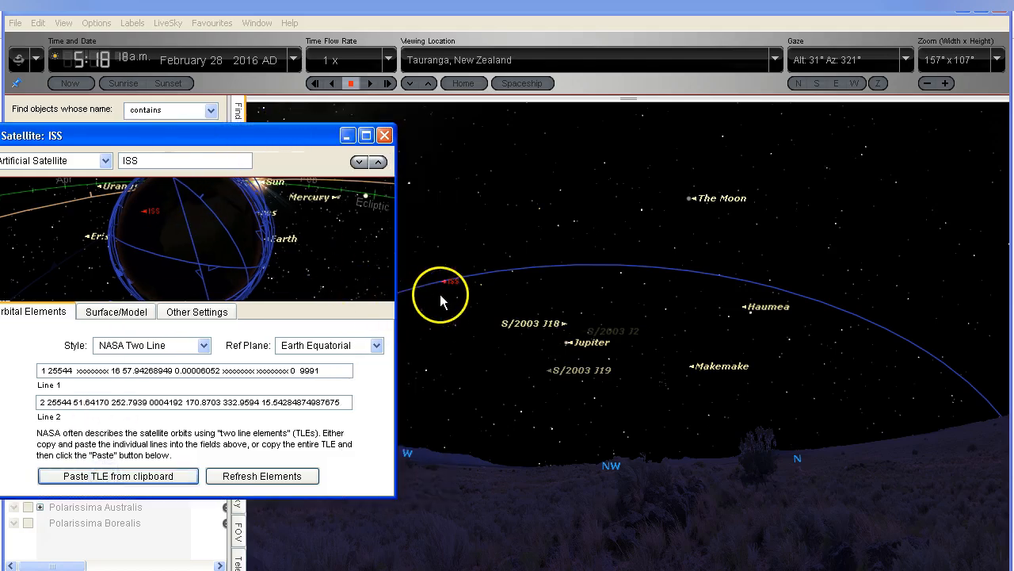
pyautogui.moveTo(448, 293)
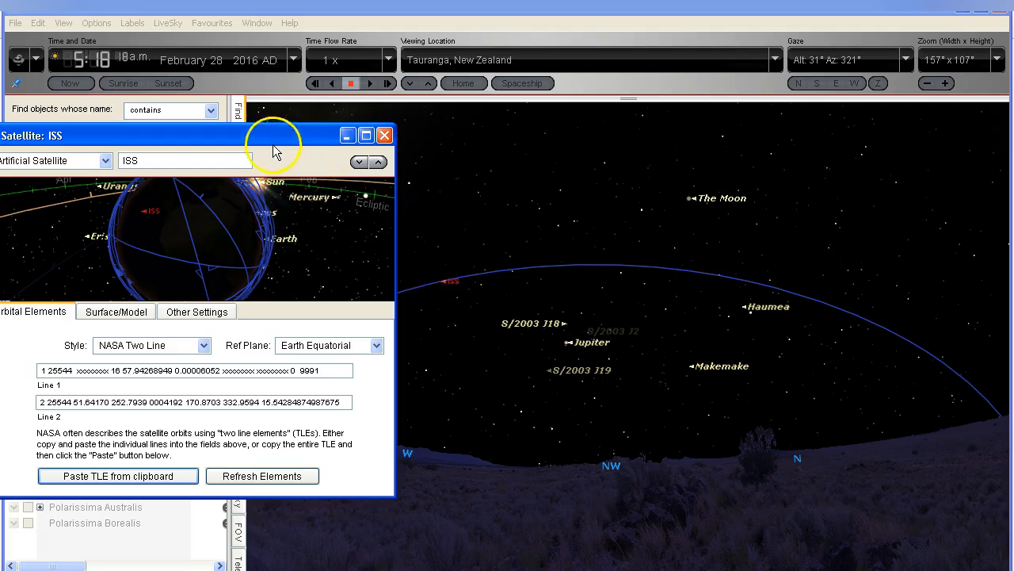
# Step: Close the Satellite: ISS window, choosing Don't Save at the prompt
pyautogui.click(384, 135)
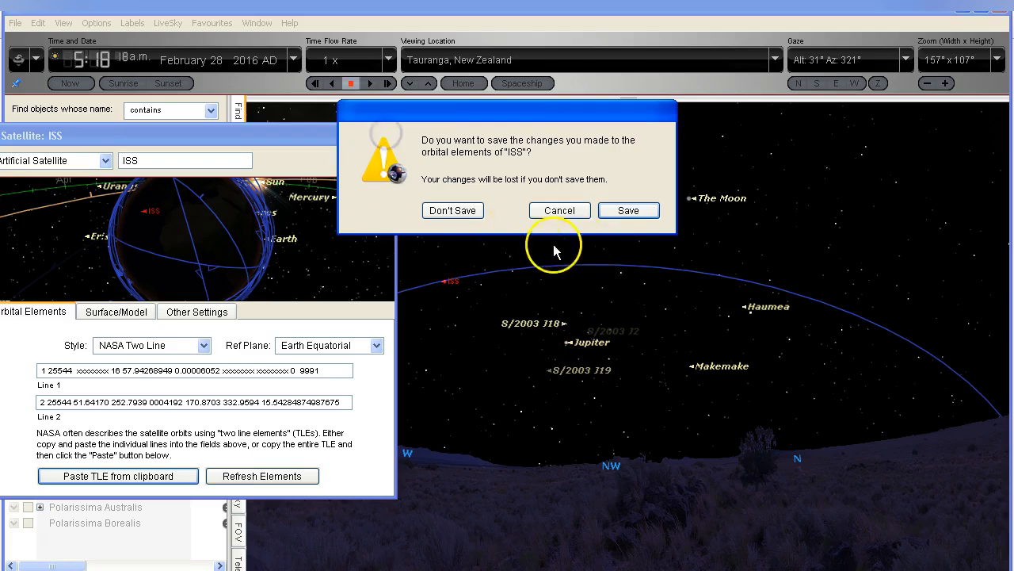
pyautogui.moveTo(480, 226)
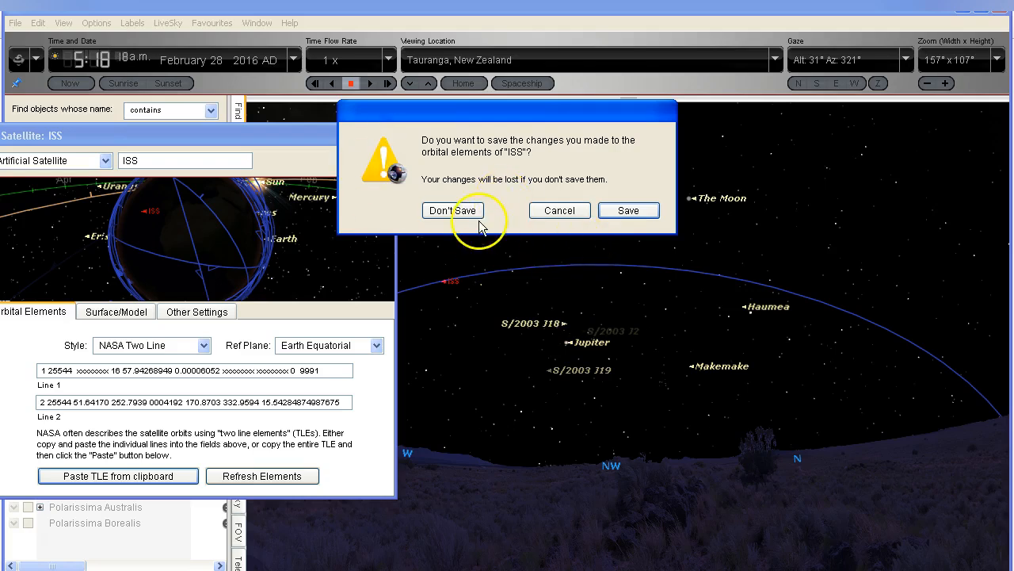
pyautogui.click(452, 210)
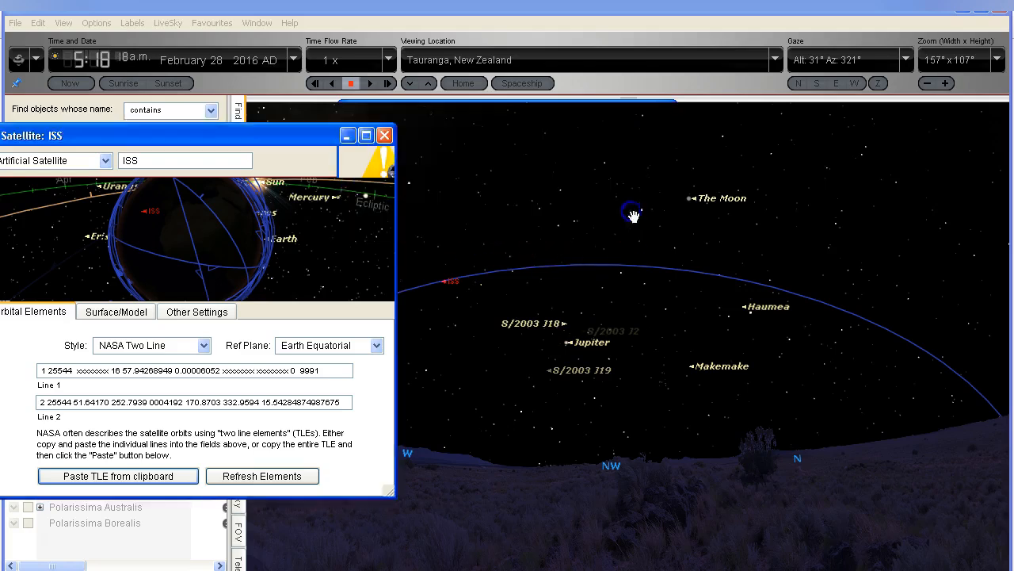
pyautogui.click(384, 135)
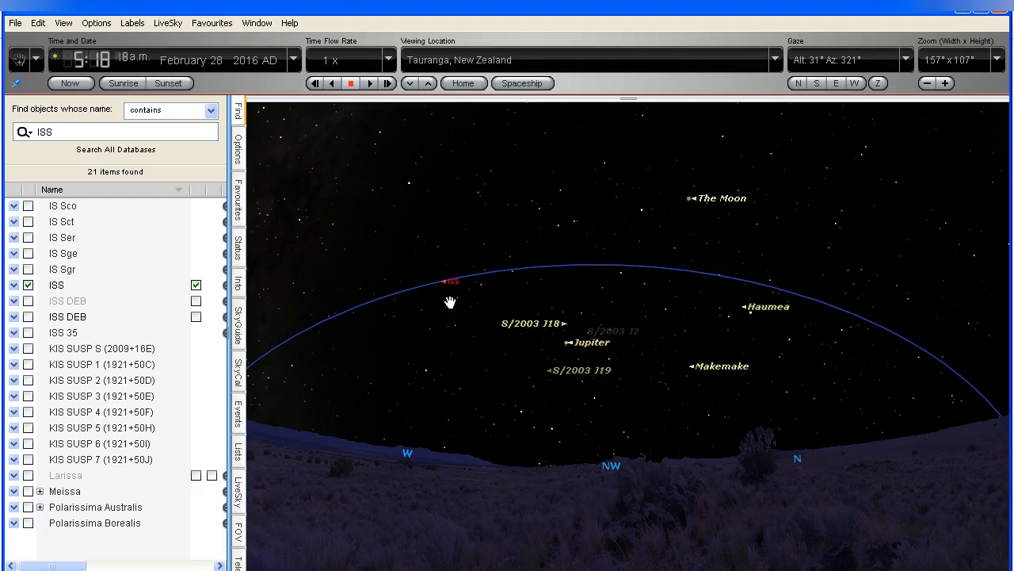
pyautogui.click(450, 297)
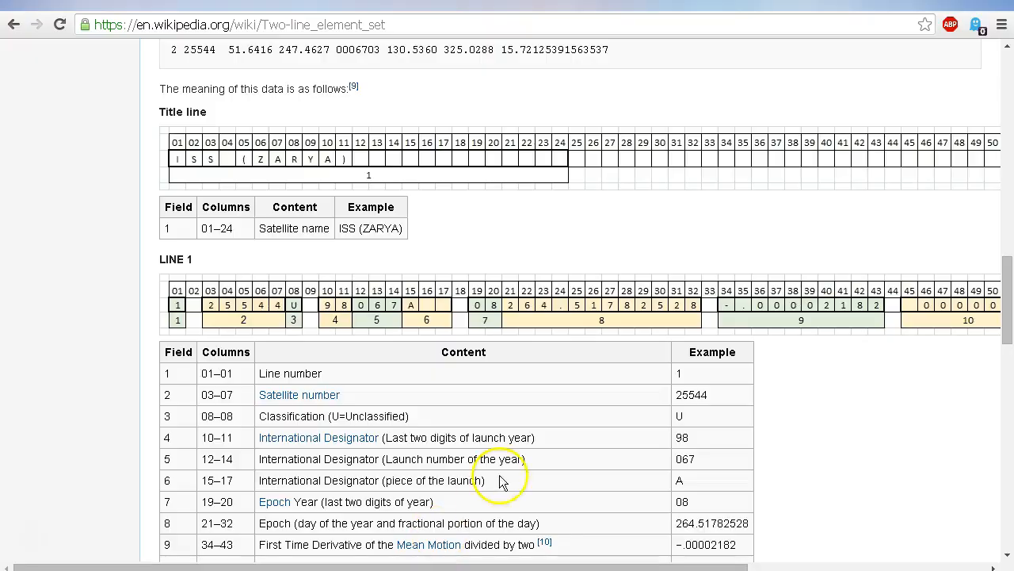
# Step: Scroll the Wikipedia article back up to the LINE 1 field table
pyautogui.scroll(3)
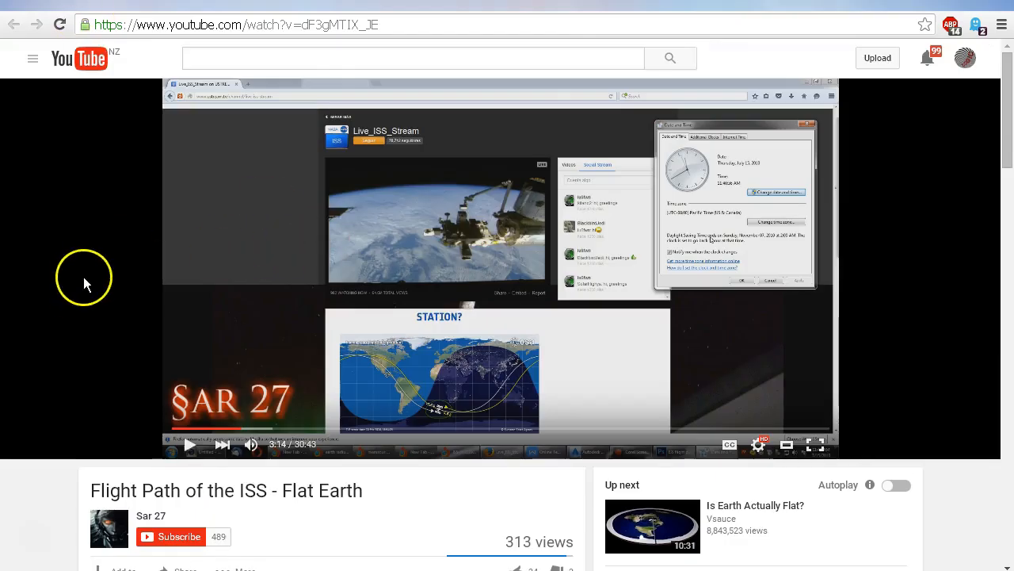
pyautogui.moveTo(575, 388)
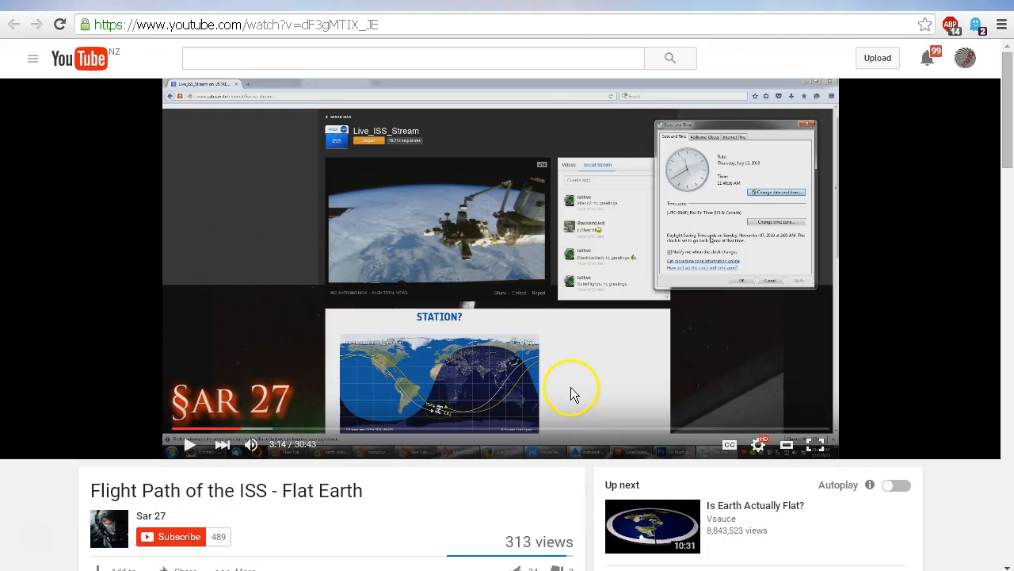
# Step: Seek the Flight Path of the ISS - Flat Earth video and select 'Flat Earth' in its title
pyautogui.click(232, 431)
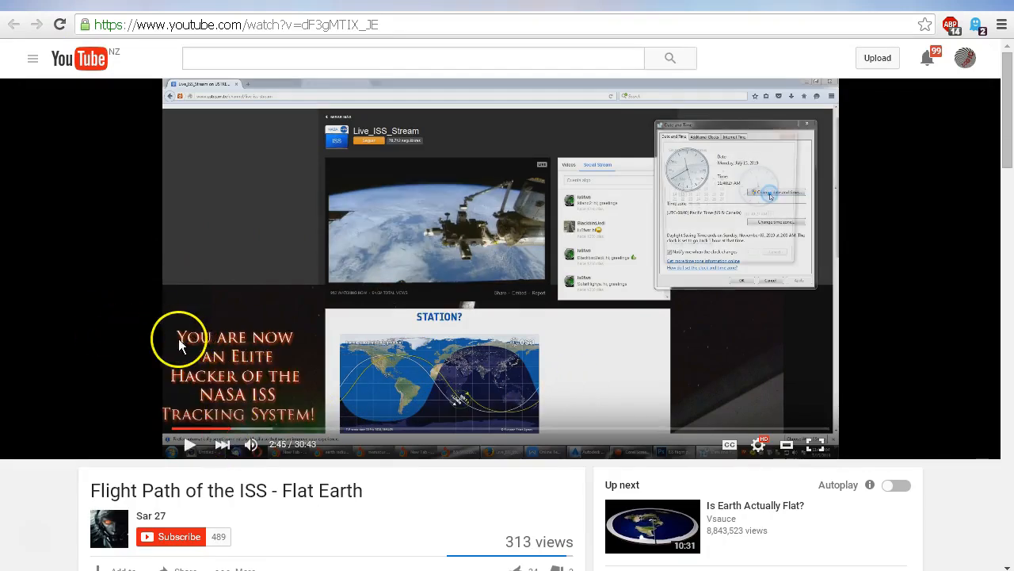
pyautogui.moveTo(78, 344)
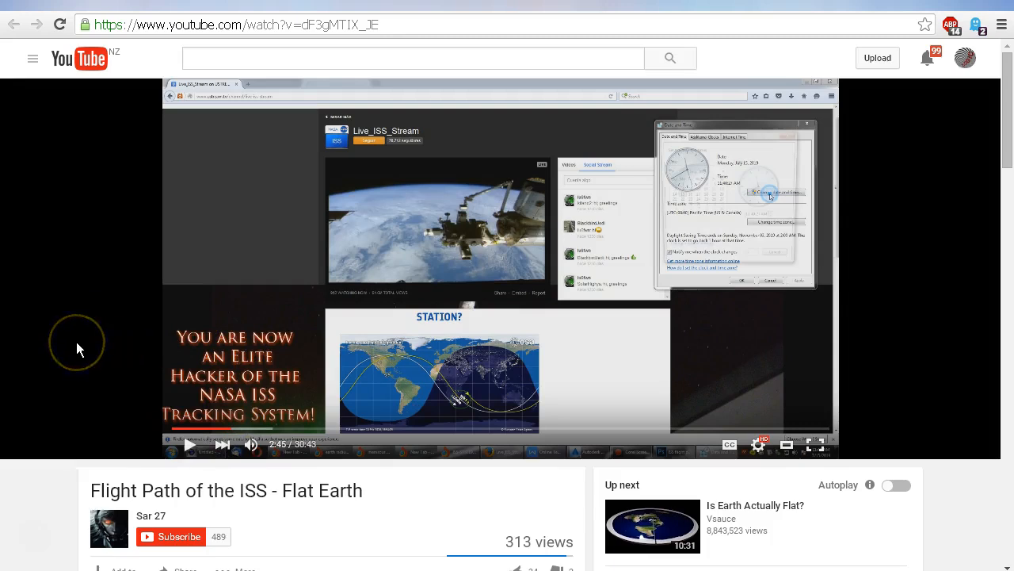
pyautogui.moveTo(79, 349)
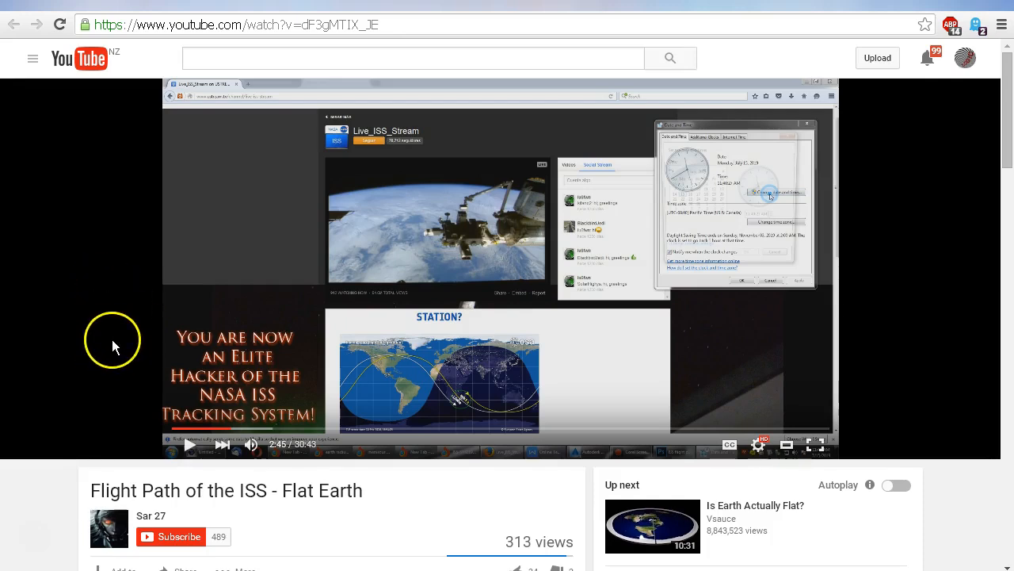
pyautogui.moveTo(299, 490)
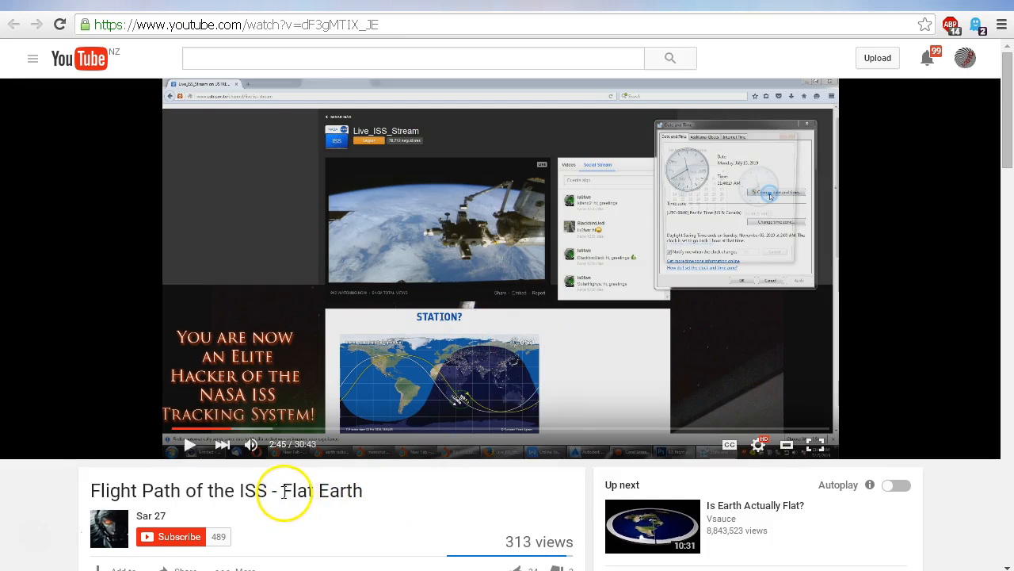
pyautogui.doubleClick(321, 490)
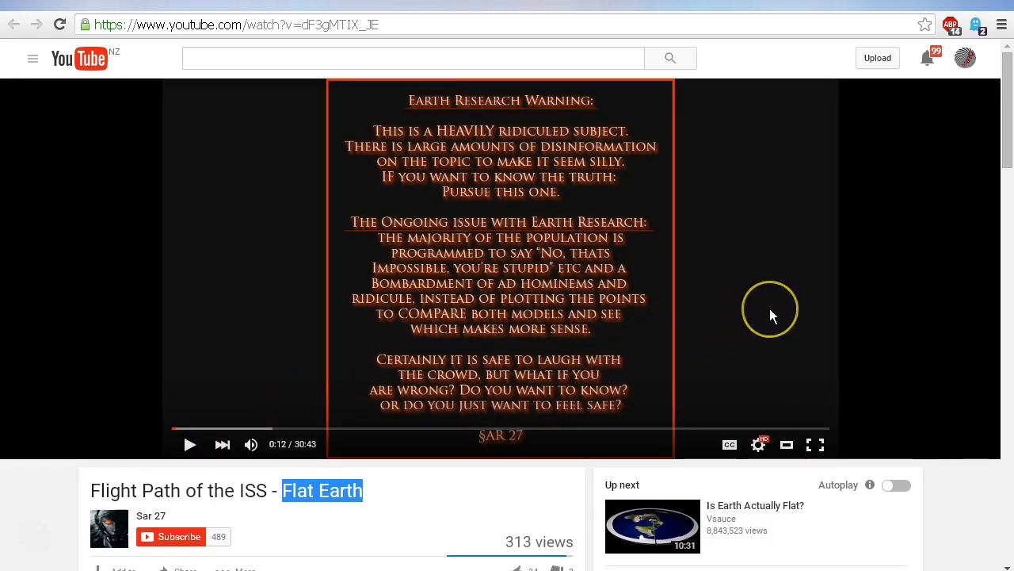
pyautogui.moveTo(776, 296)
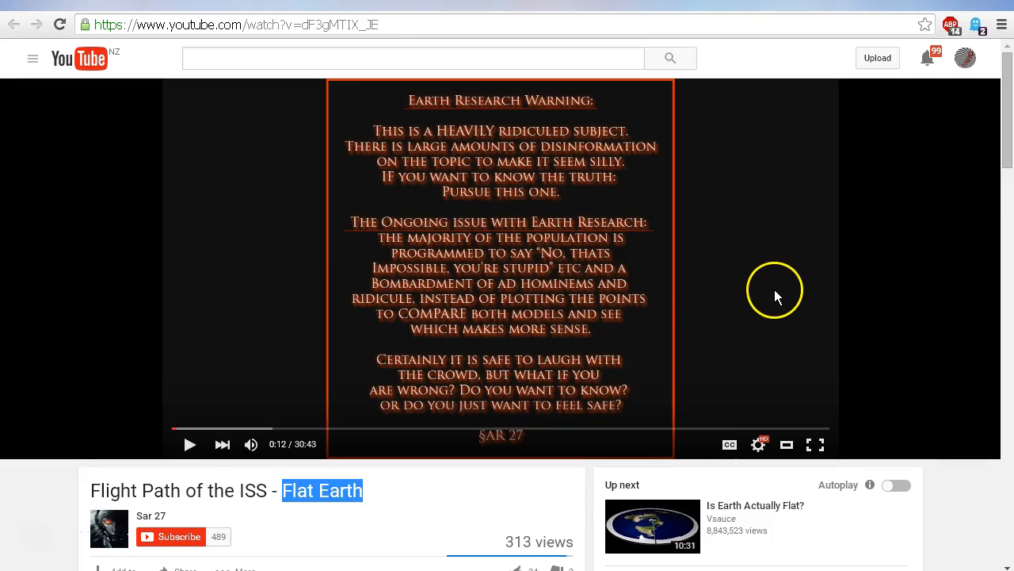
pyautogui.moveTo(713, 135)
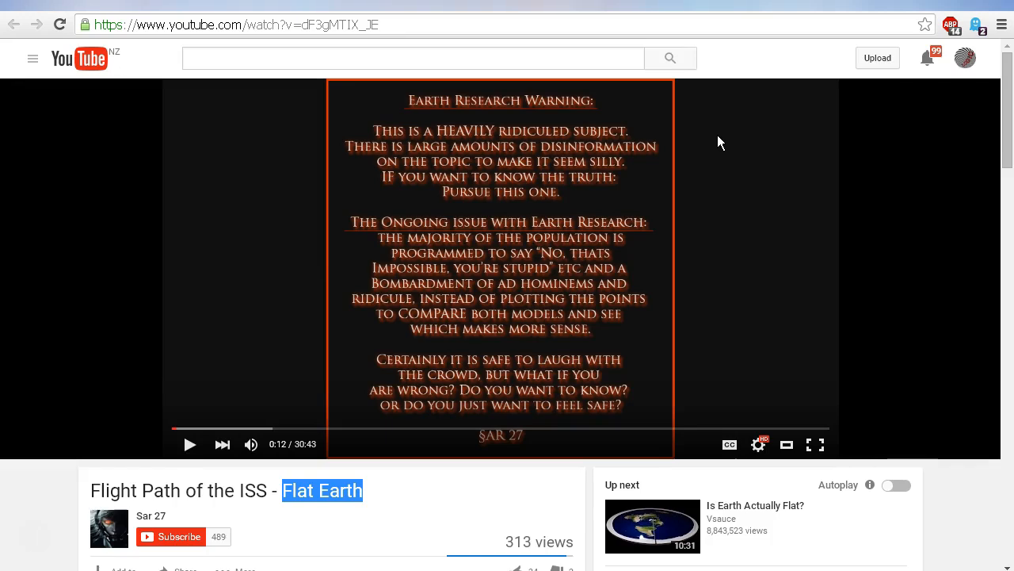
# Step: Click the player twice to keep the Earth Research Warning card at 0:12 displayed
pyautogui.click(714, 136)
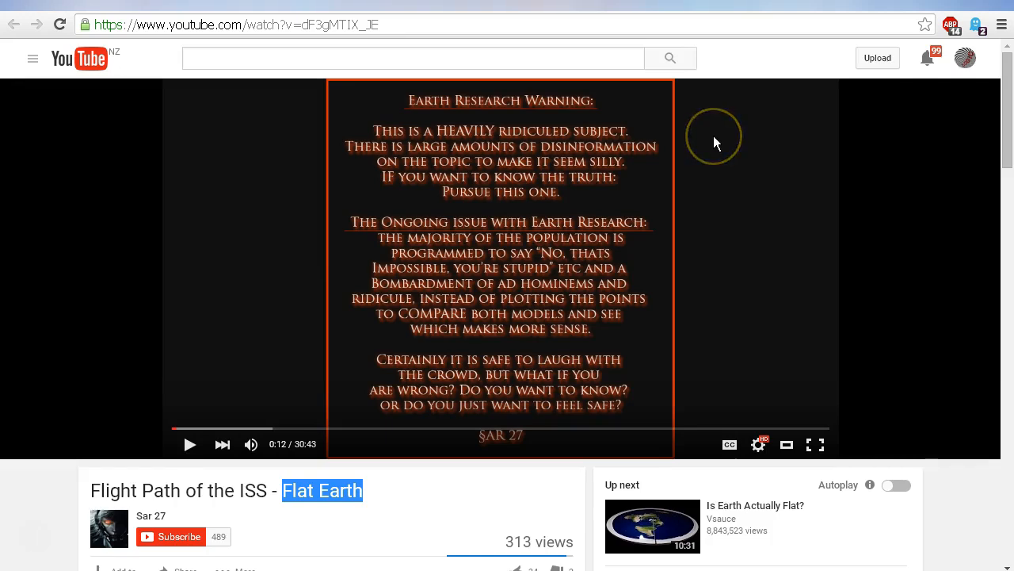
pyautogui.click(713, 135)
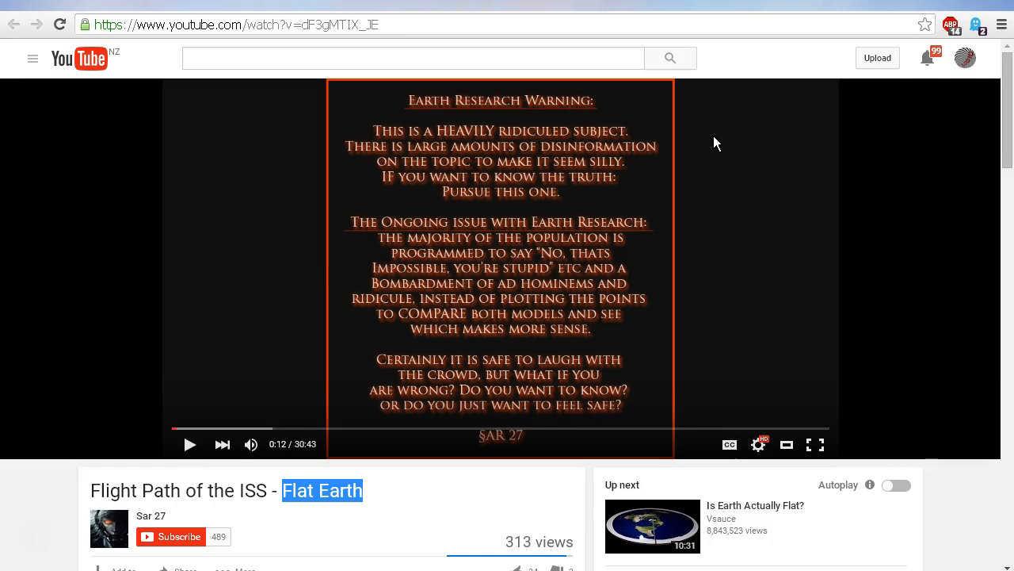